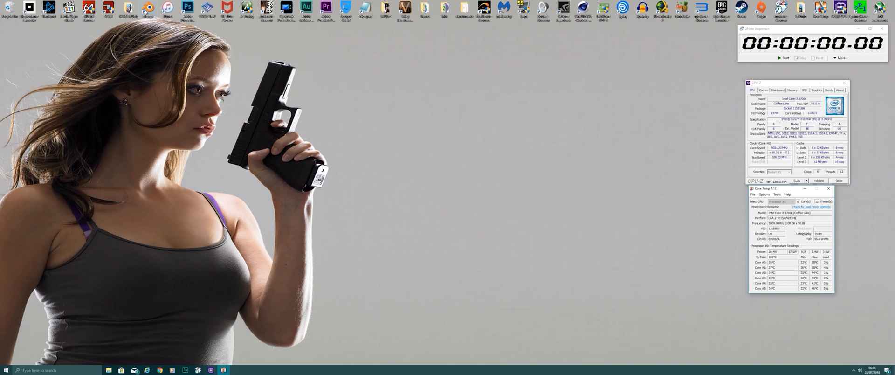
# Start Blender 2.79 from its desktop shortcut
pyautogui.click(224, 369)
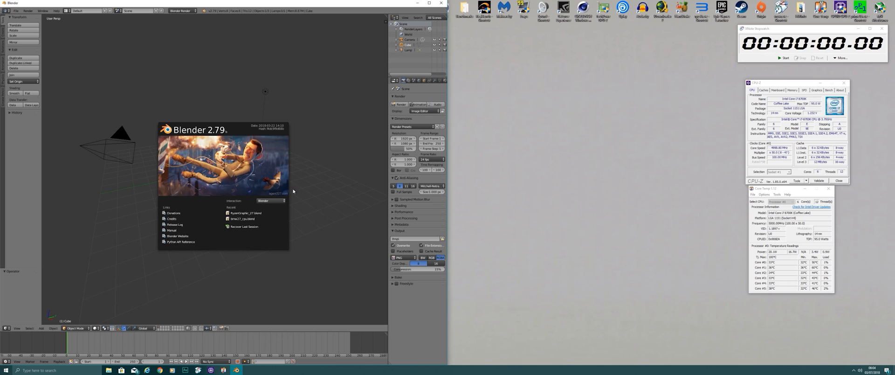
# Load the recent bmw27_cpu.blend benchmark scene from the splash screen
pyautogui.click(244, 218)
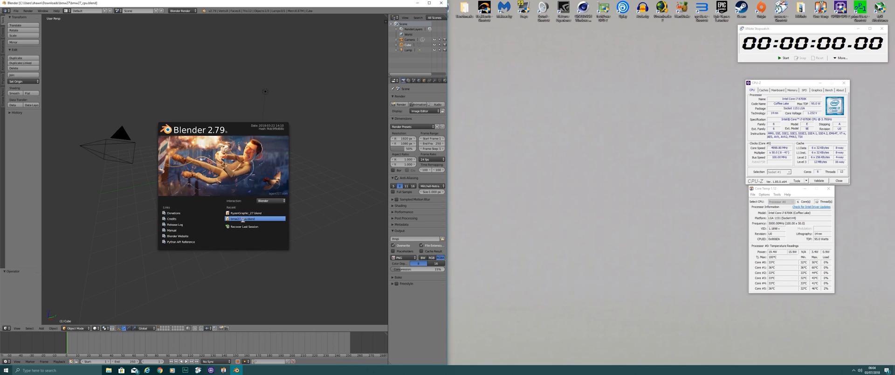
pyautogui.click(242, 218)
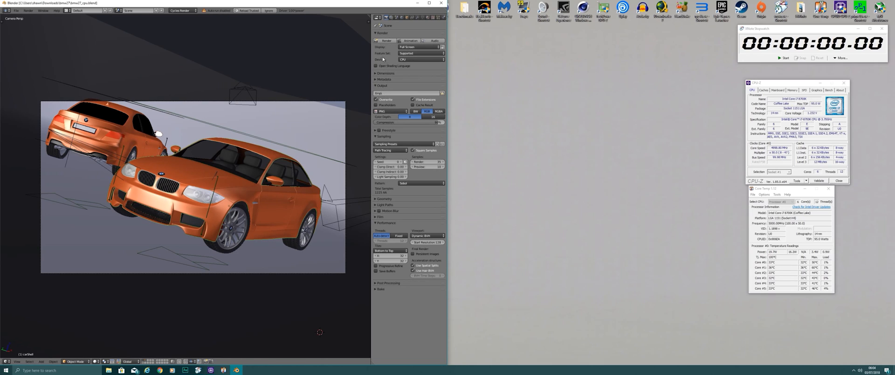
pyautogui.moveTo(631, 152)
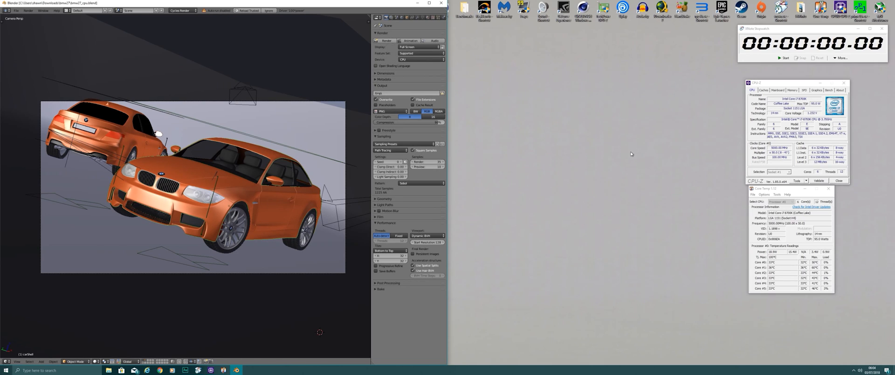
pyautogui.moveTo(388, 66)
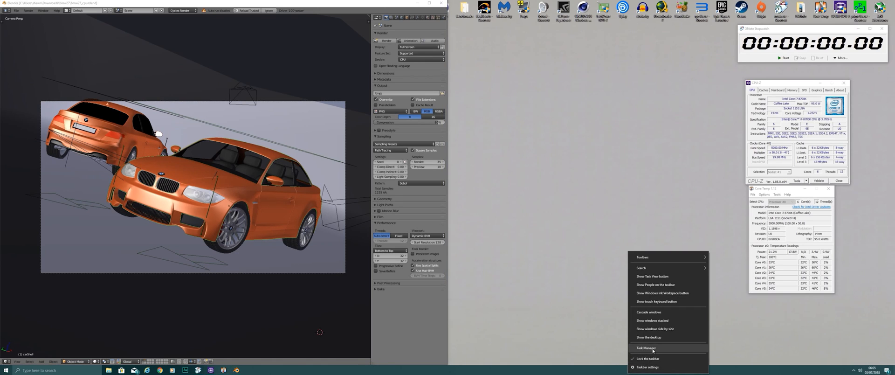
# Bring up Task Manager's CPU performance view beside Blender
pyautogui.click(643, 348)
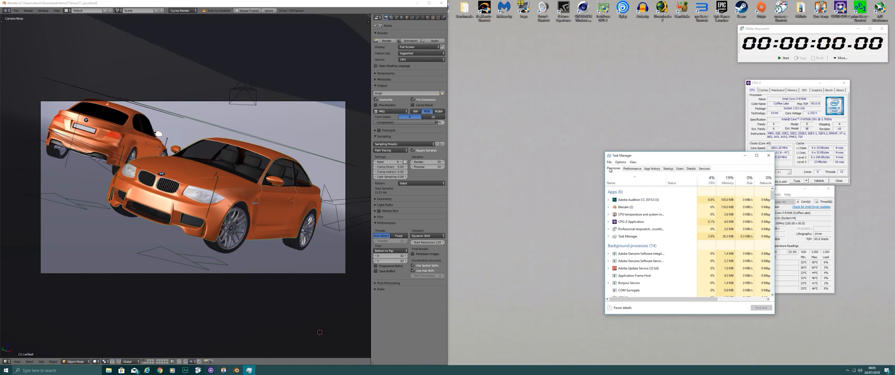
pyautogui.click(632, 168)
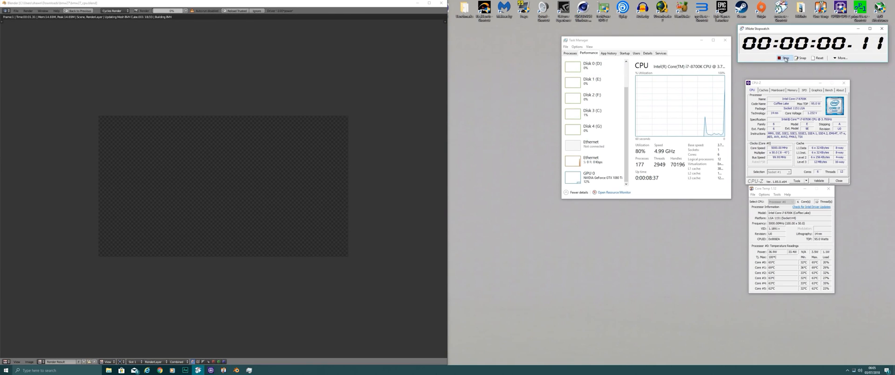
# Start the stopwatch to time the BMW scene render
pyautogui.click(783, 58)
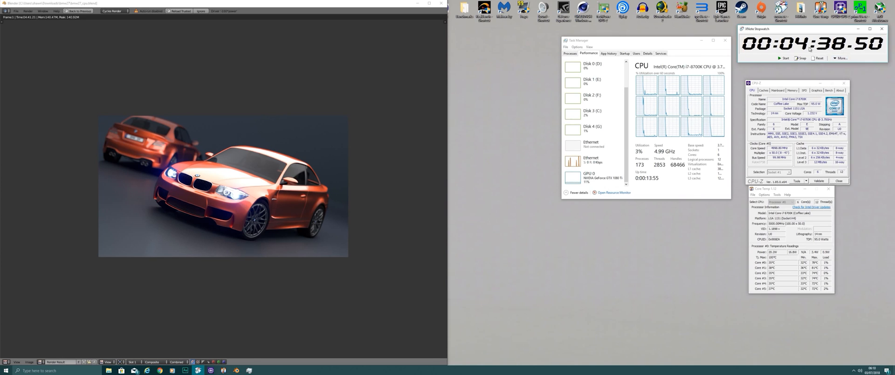
# Reset the stopwatch to zero after the finished render
pyautogui.click(817, 57)
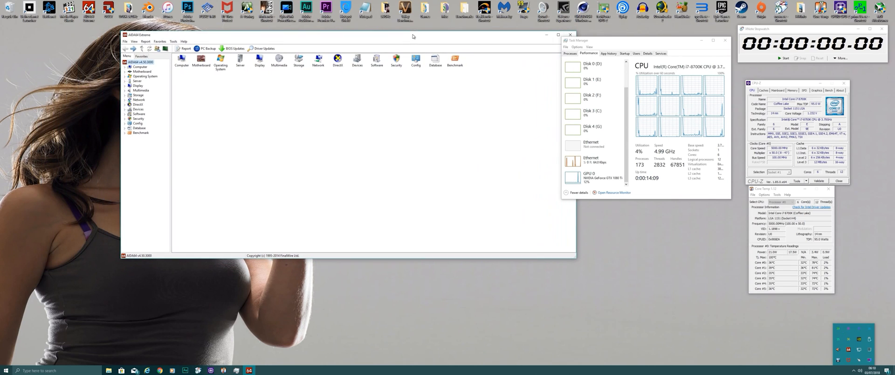
# Start AIDA64's System Stability Test with Stress CPU enabled
pyautogui.click(173, 41)
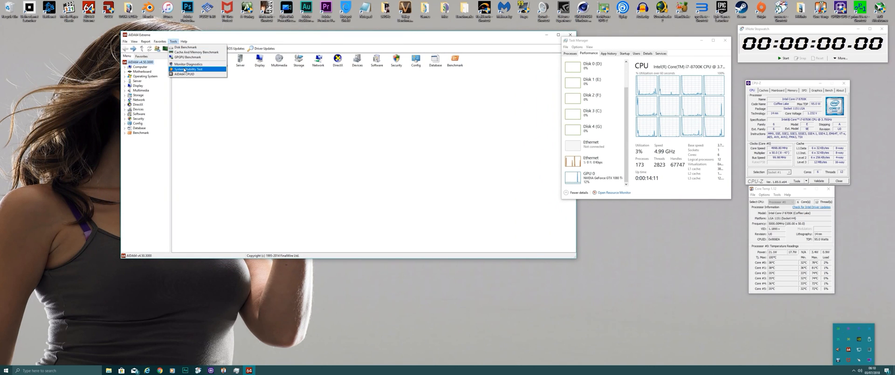
pyautogui.click(189, 69)
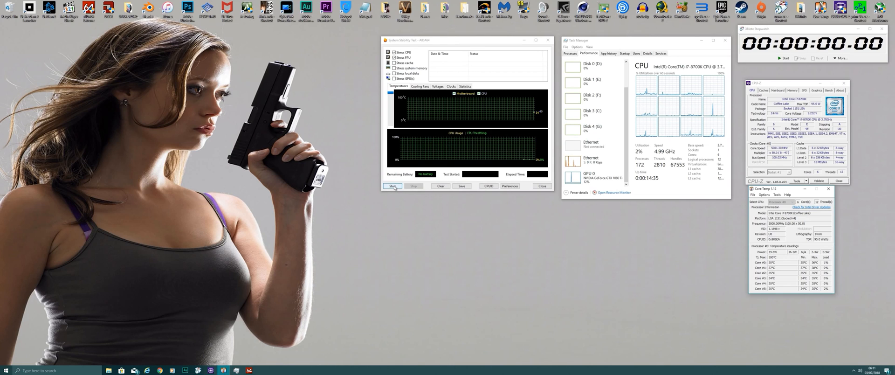
pyautogui.click(391, 185)
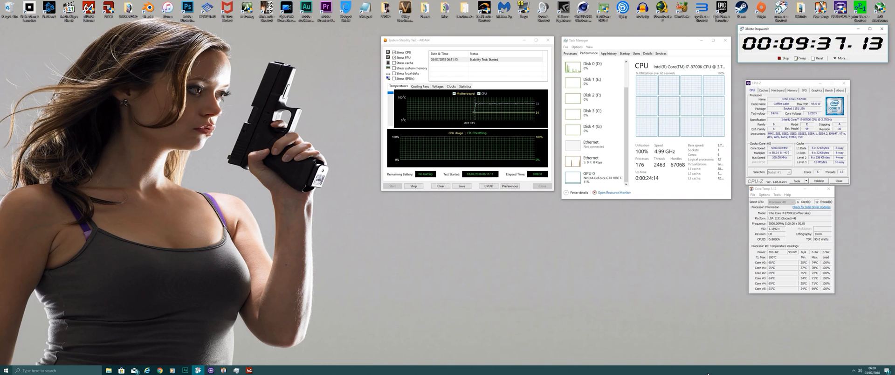
# Stop the AIDA64 stability stress test at about 10:09
pyautogui.click(414, 186)
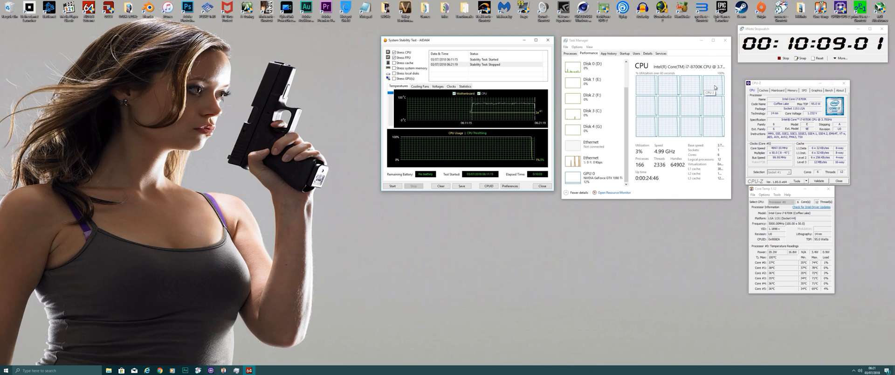
pyautogui.moveTo(687, 76)
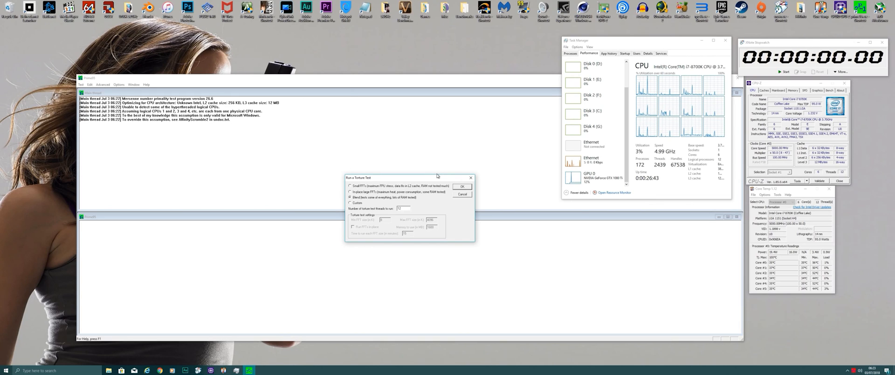
pyautogui.moveTo(434, 178)
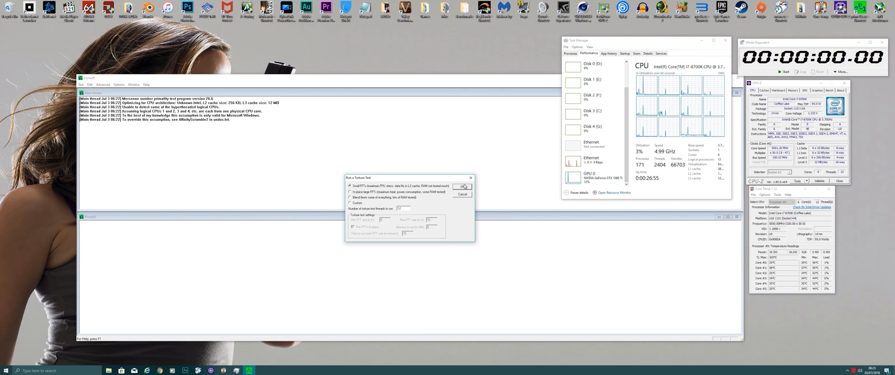
# Run Prime95's Small FFTs torture test across all CPU threads
pyautogui.click(462, 187)
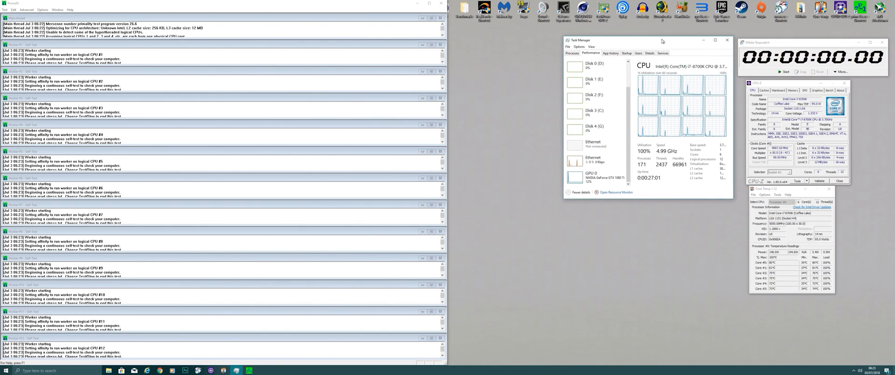
pyautogui.click(777, 71)
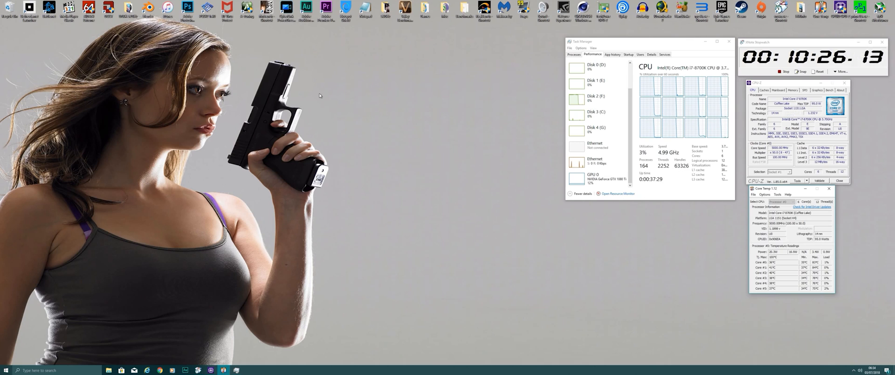
pyautogui.moveTo(817, 264)
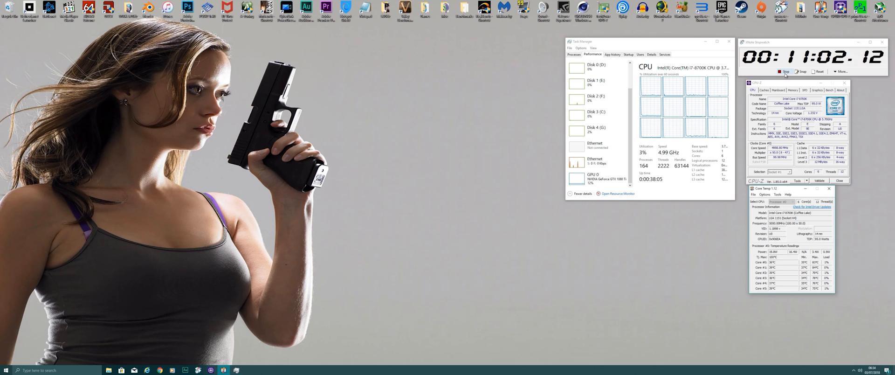
# Stop the stopwatch at about 11:03 and reset it to zero
pyautogui.click(789, 71)
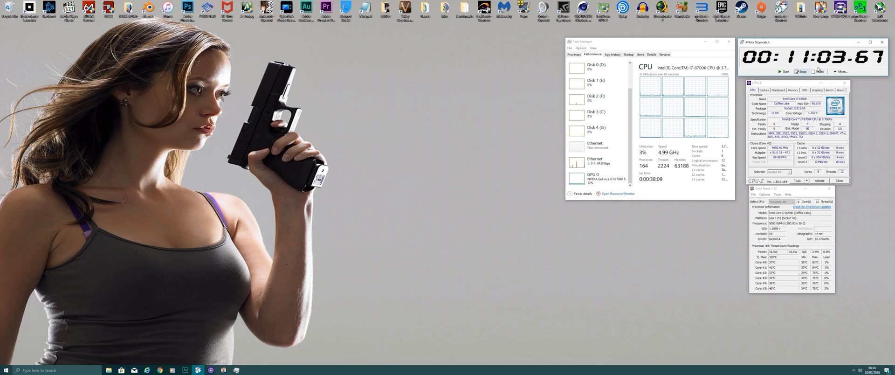
pyautogui.click(823, 71)
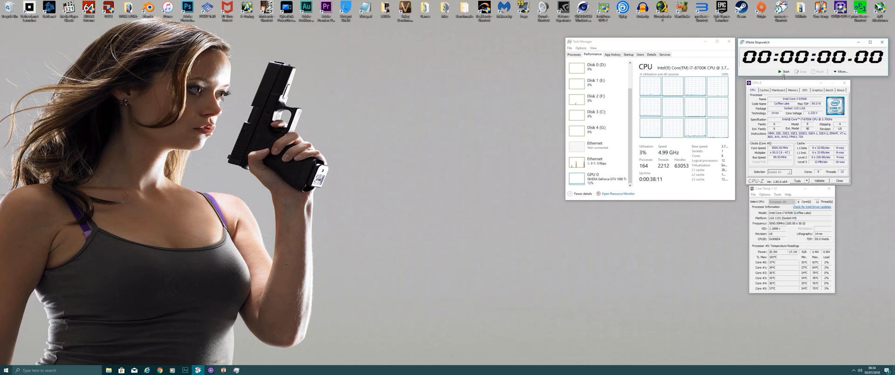